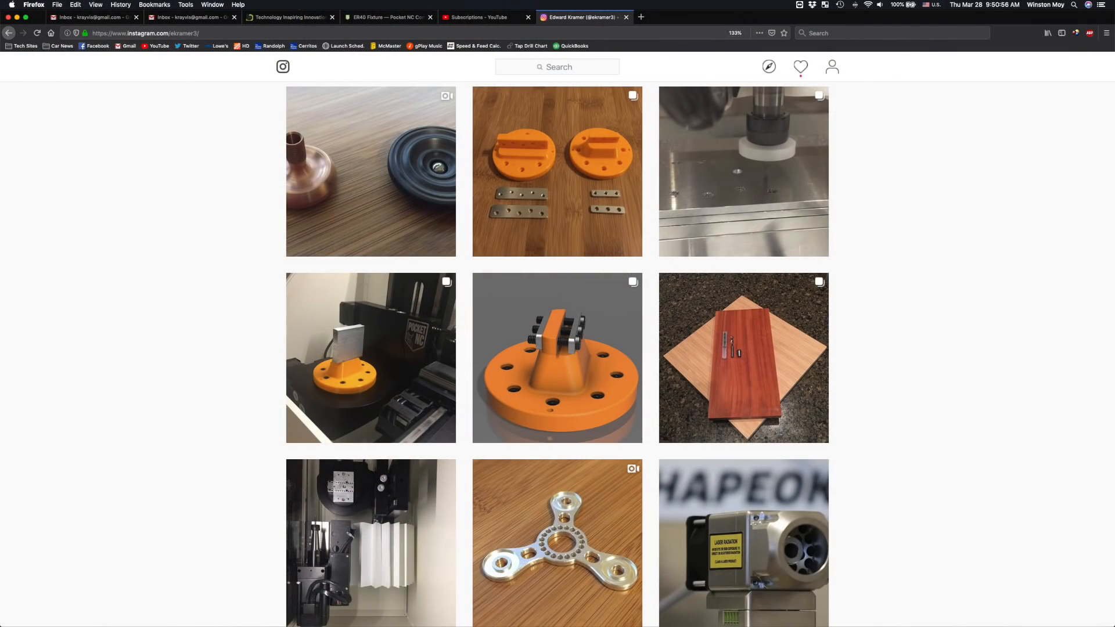
Browse the Instagram profile's machined fixture photos before returning to Fusion 360.
click(557, 357)
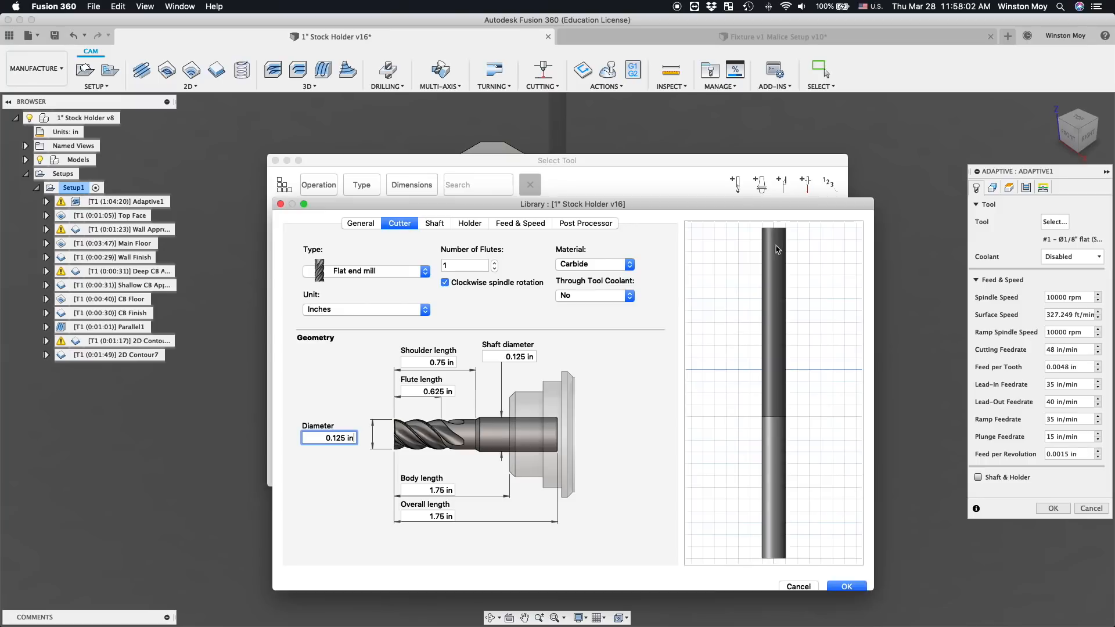
mouse_move(807, 590)
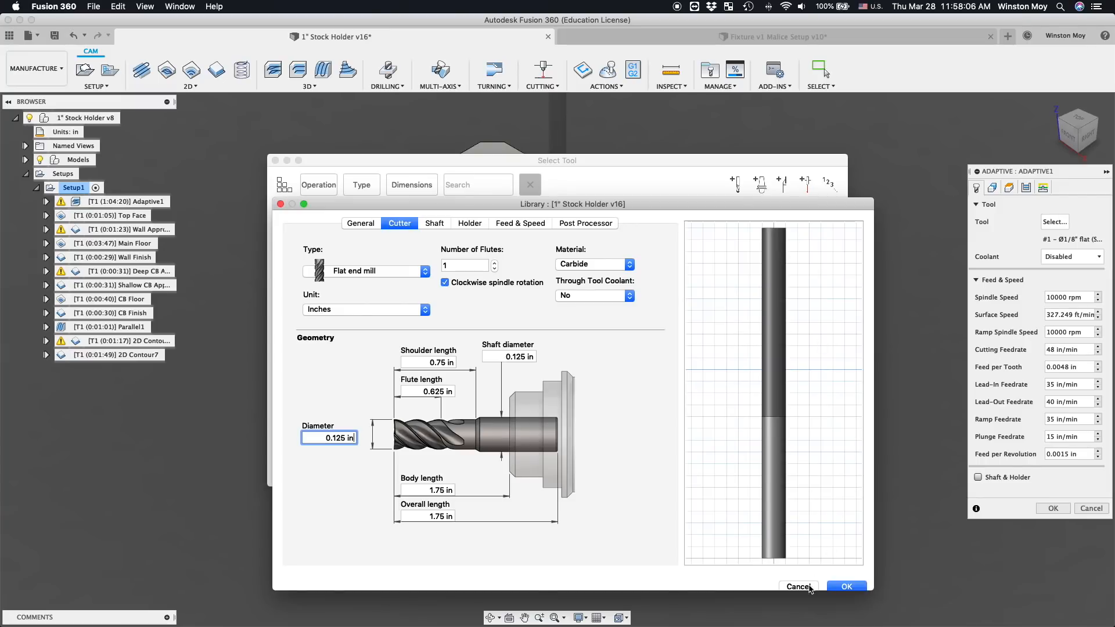
Close the tool library and review Adaptive1's spindle speed, cutting feedrate, feed per tooth and heights.
click(845, 587)
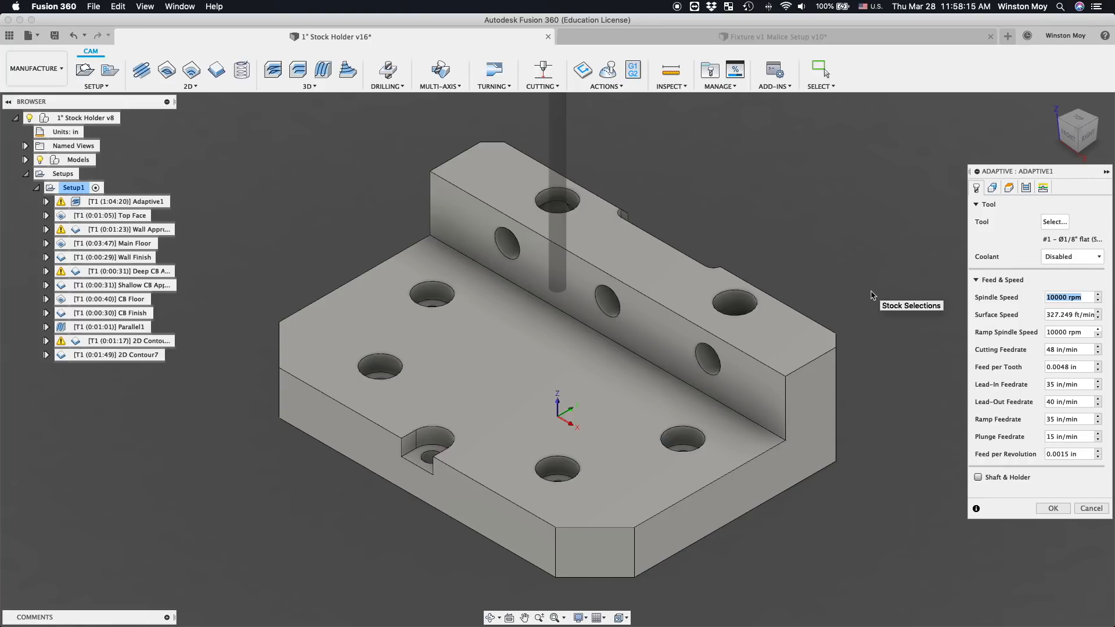
click(1067, 349)
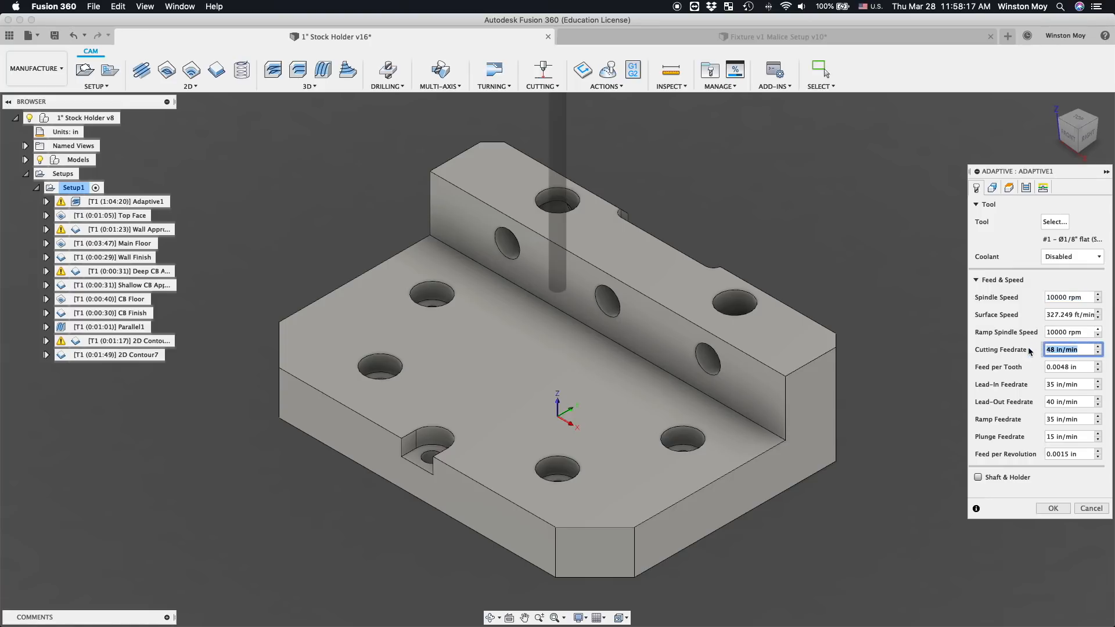
click(1067, 366)
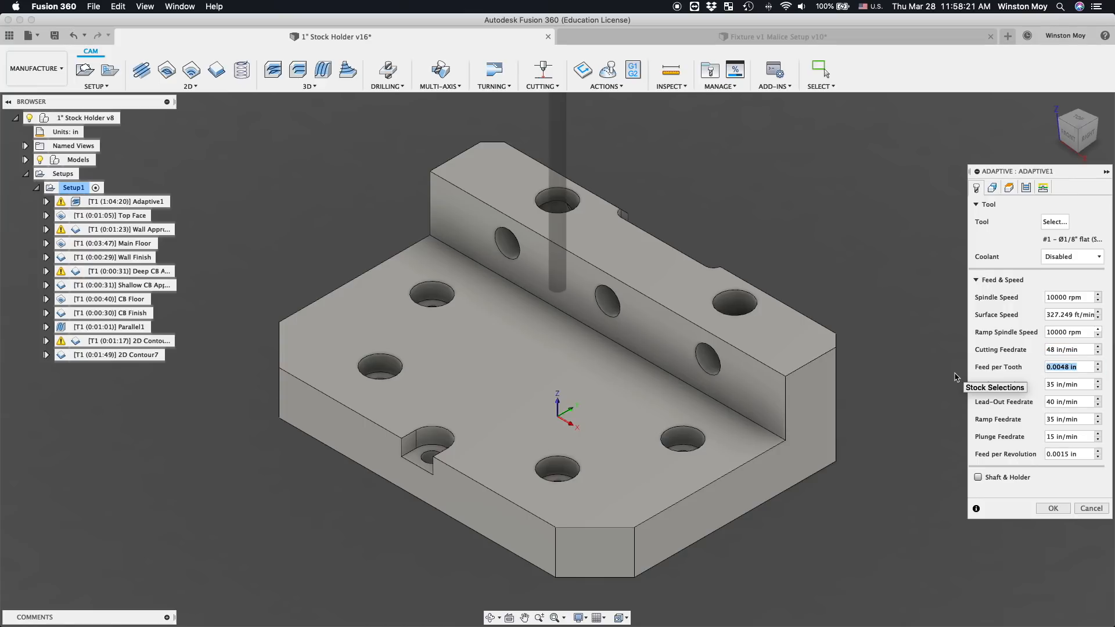
click(993, 187)
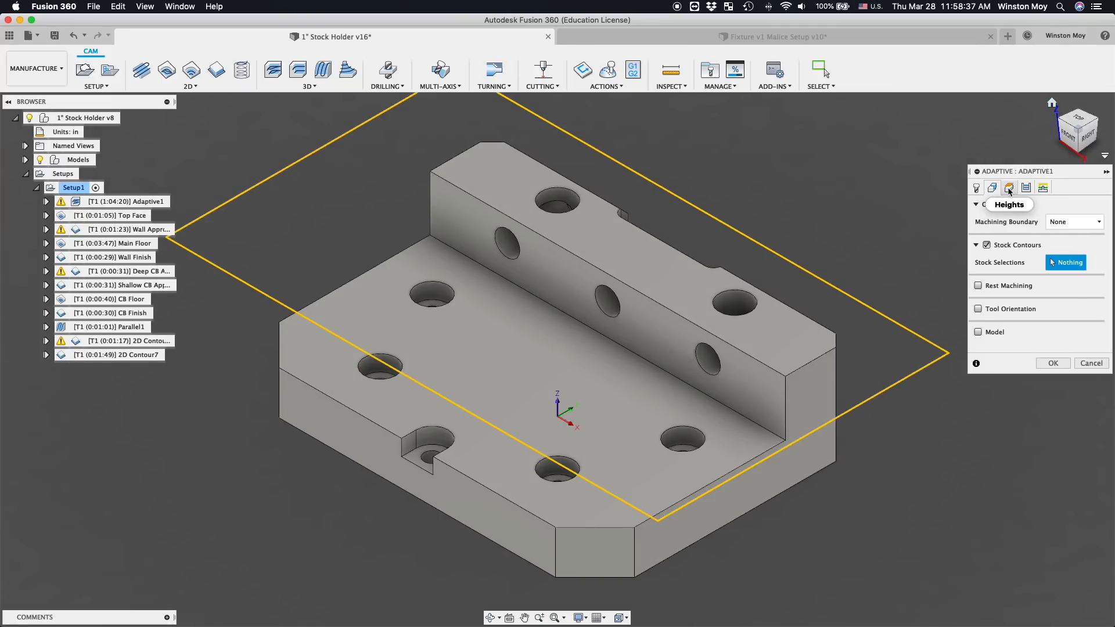
click(1009, 187)
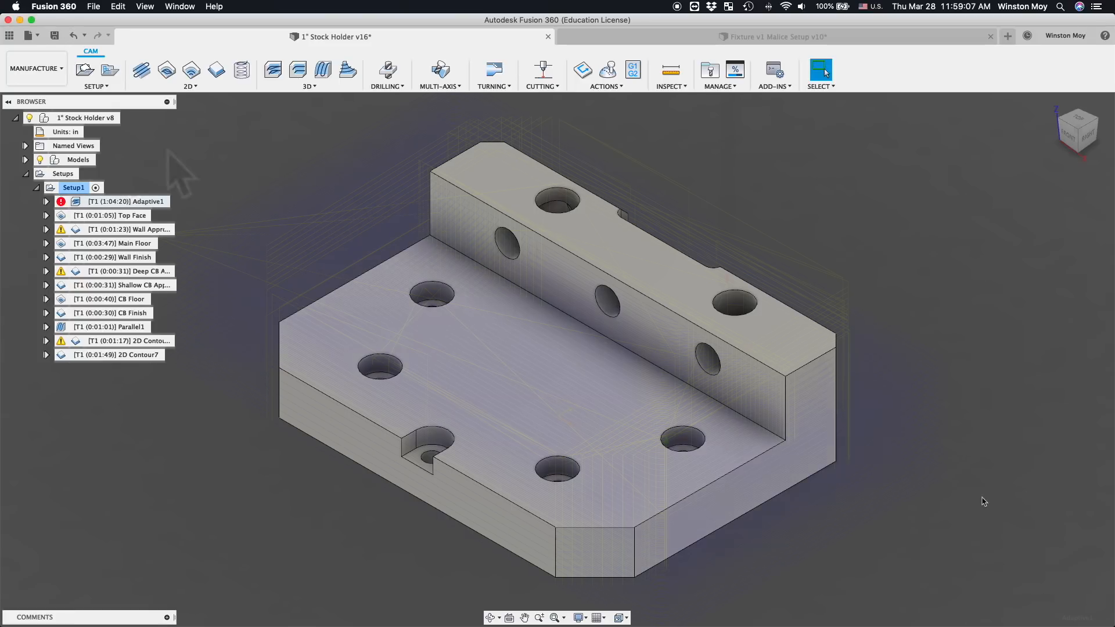
Preview the Top Face, Wall Approach, Main Floor, Wall Finish and counterbore approach toolpaths.
click(117, 215)
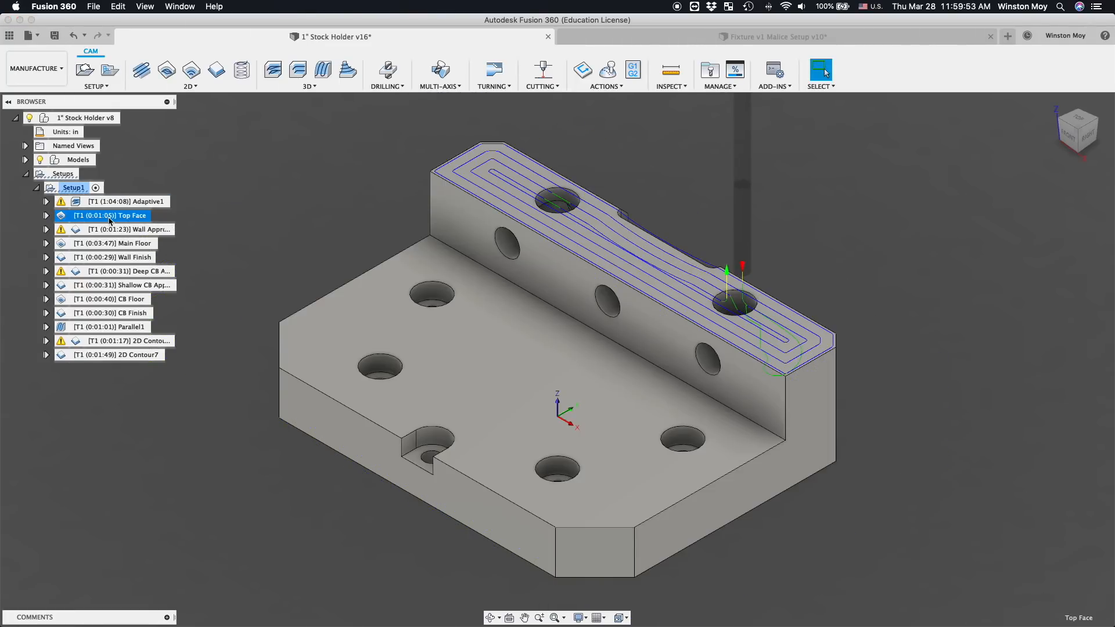
click(128, 229)
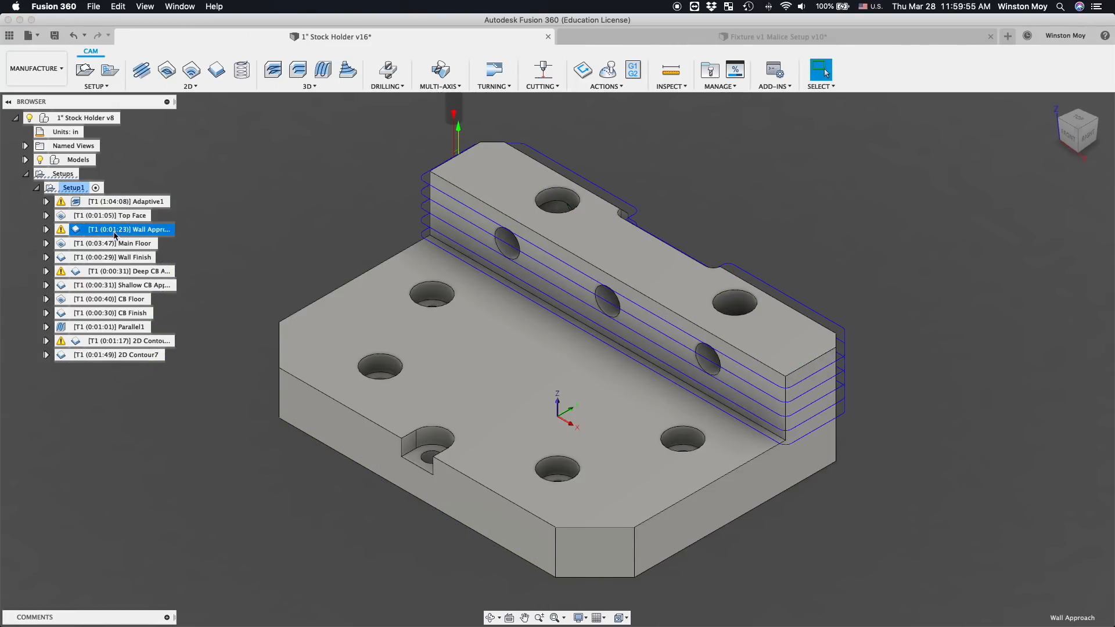
click(114, 243)
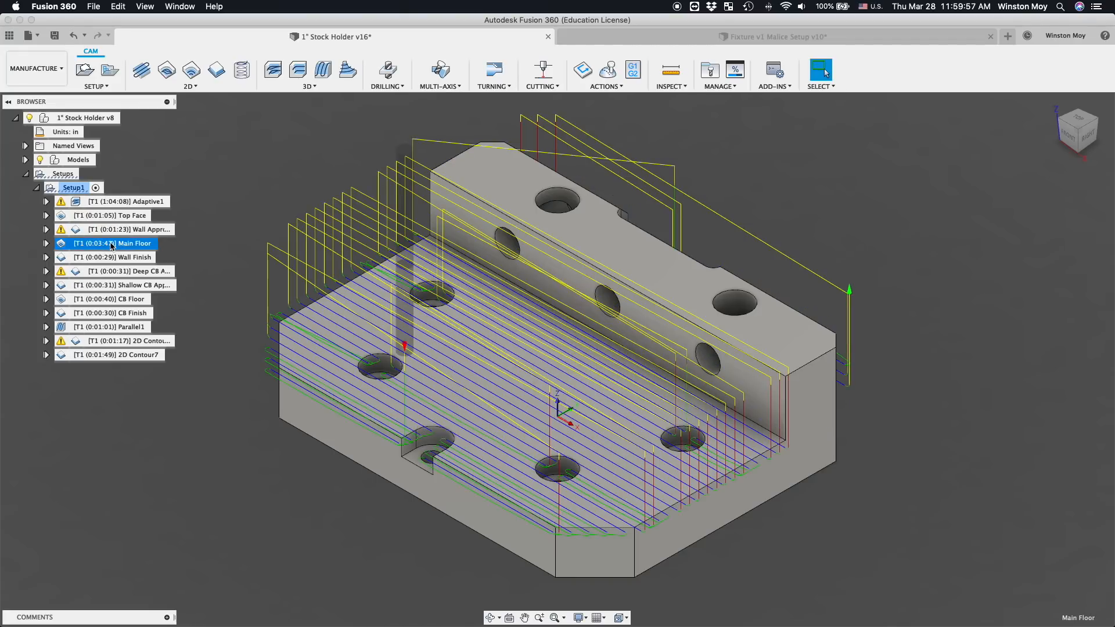
click(110, 257)
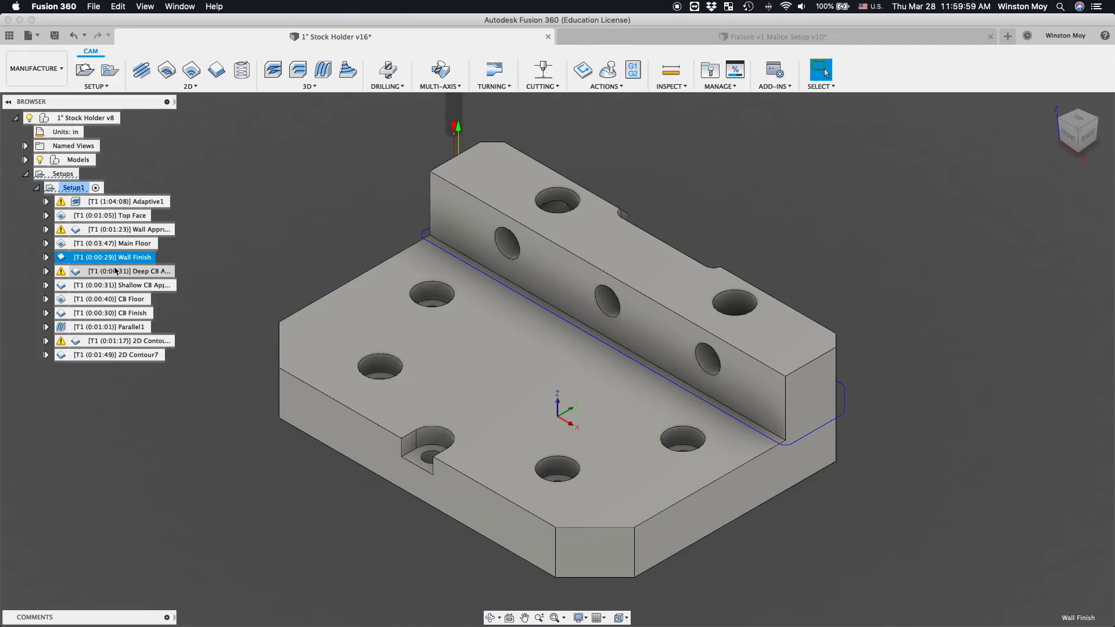
mouse_move(128, 271)
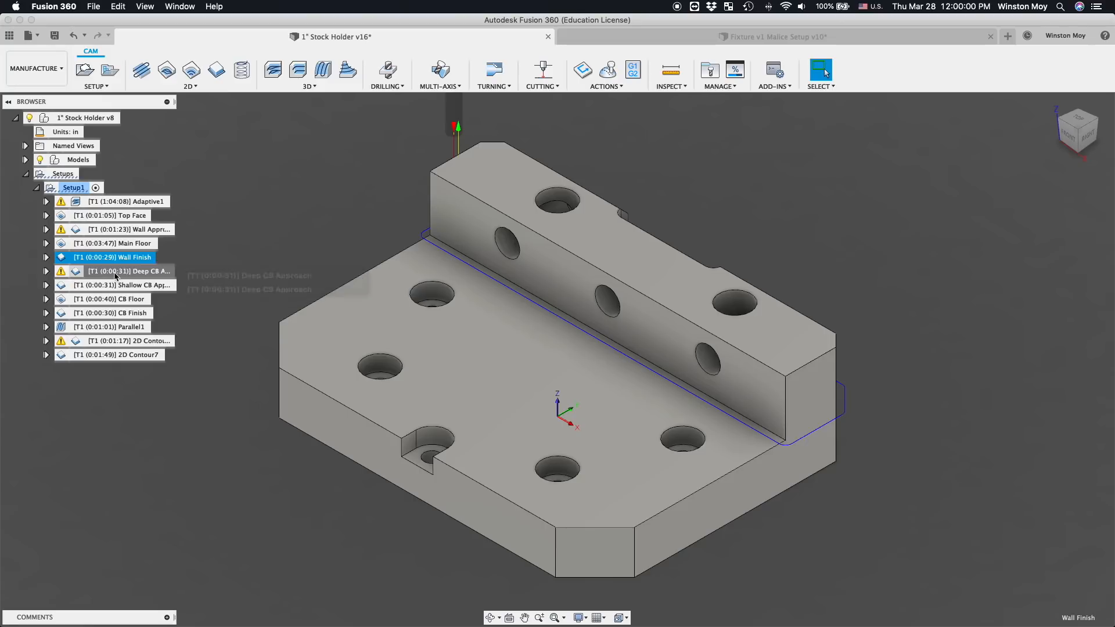
click(128, 272)
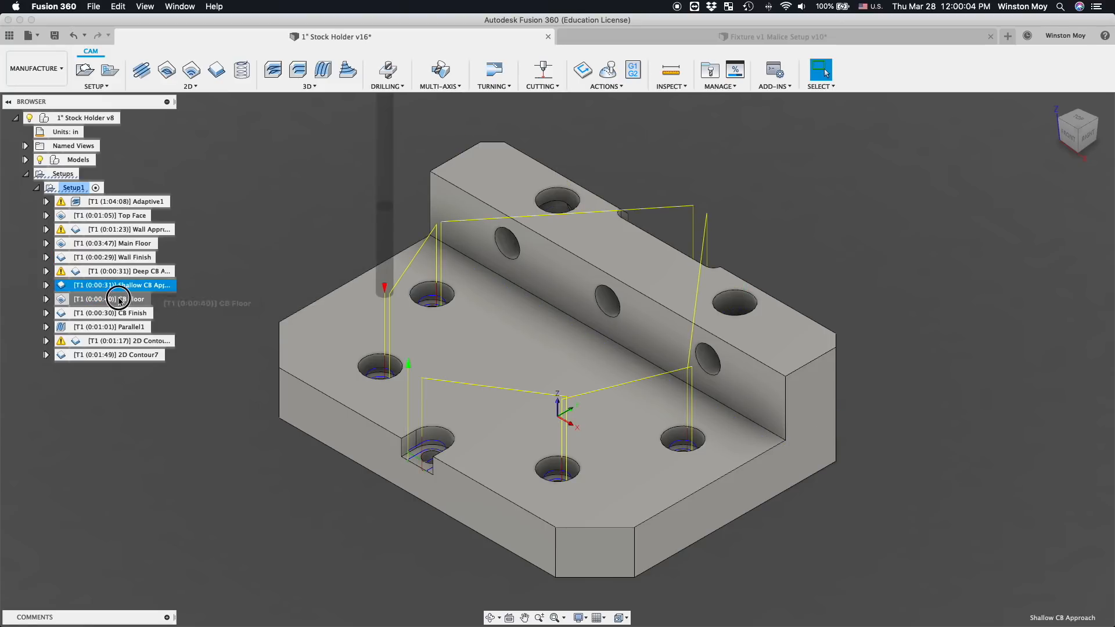
Preview CB Finish, Parallel1, 2D Contour6 and 2D Contour7, then simulate all of Setup1.
click(113, 313)
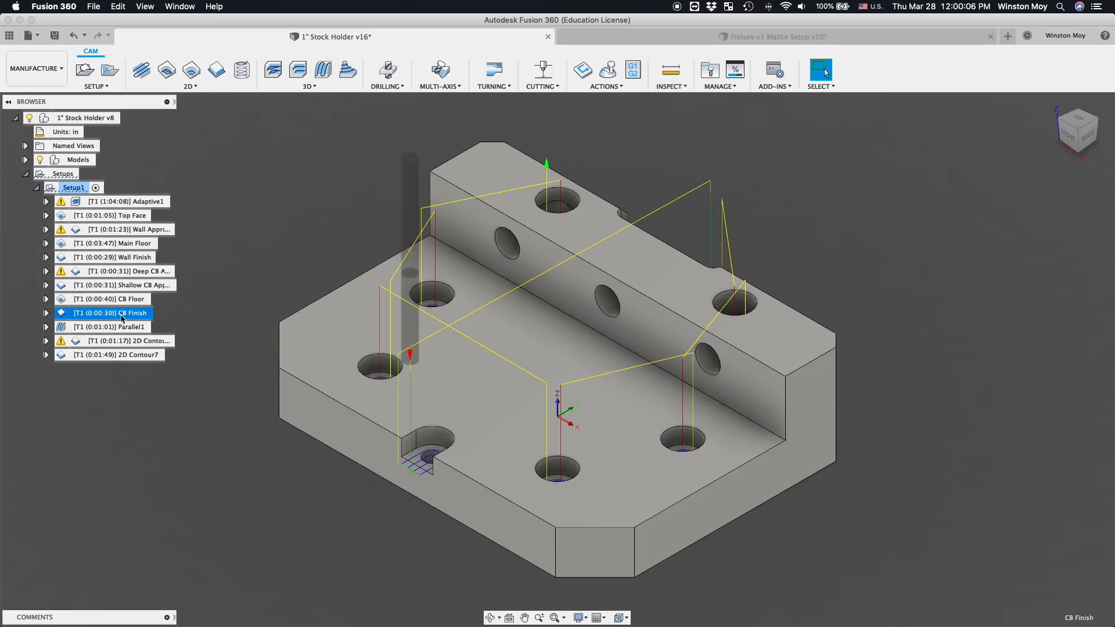
click(110, 326)
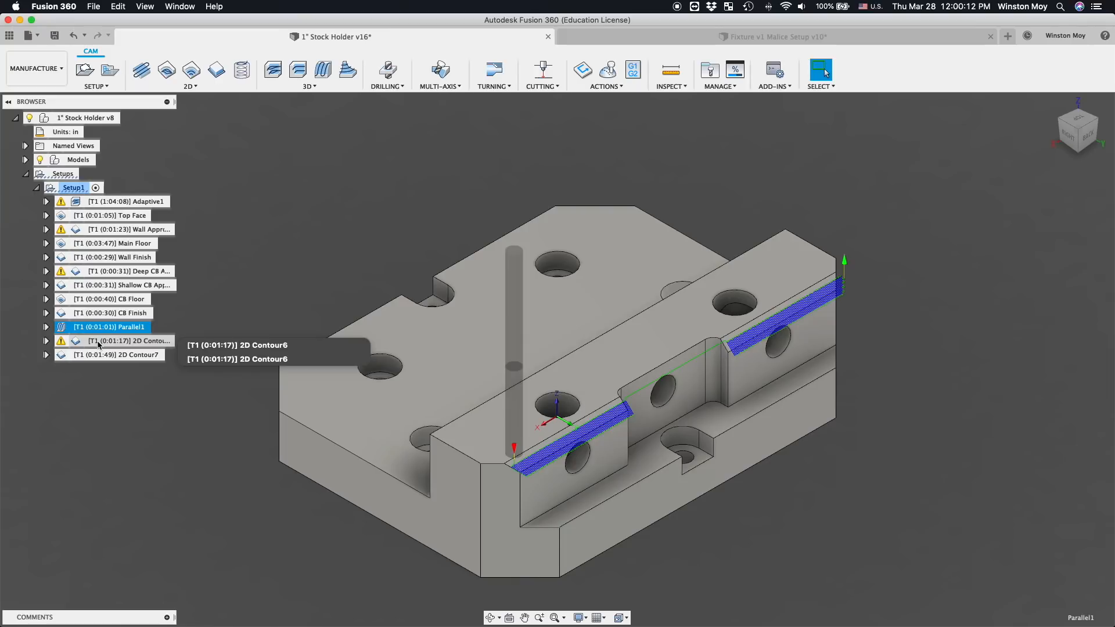
click(128, 341)
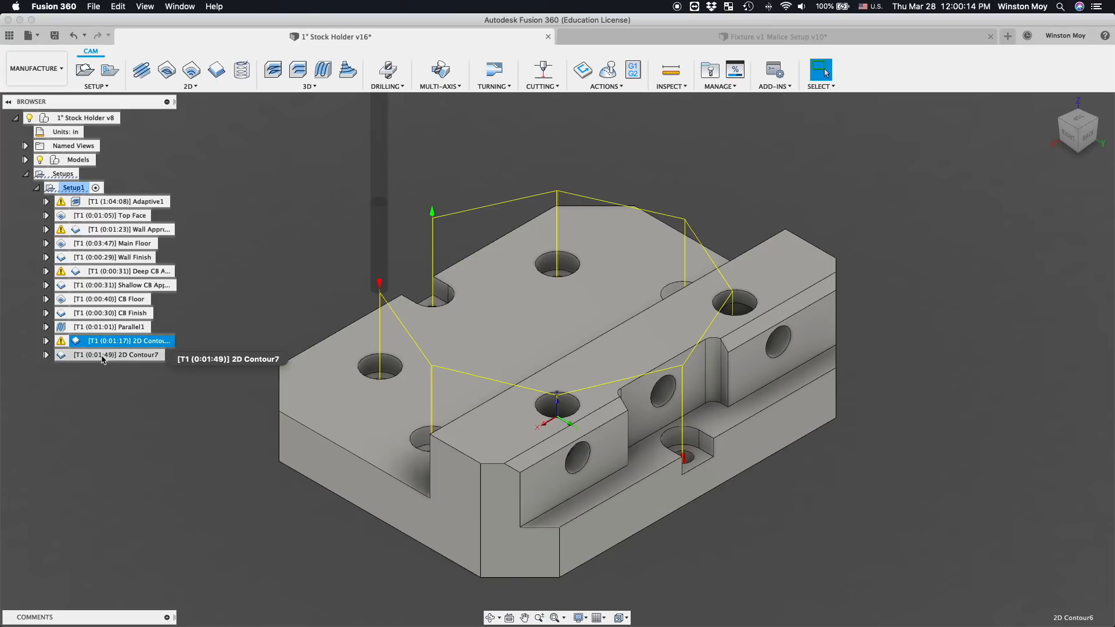
click(114, 355)
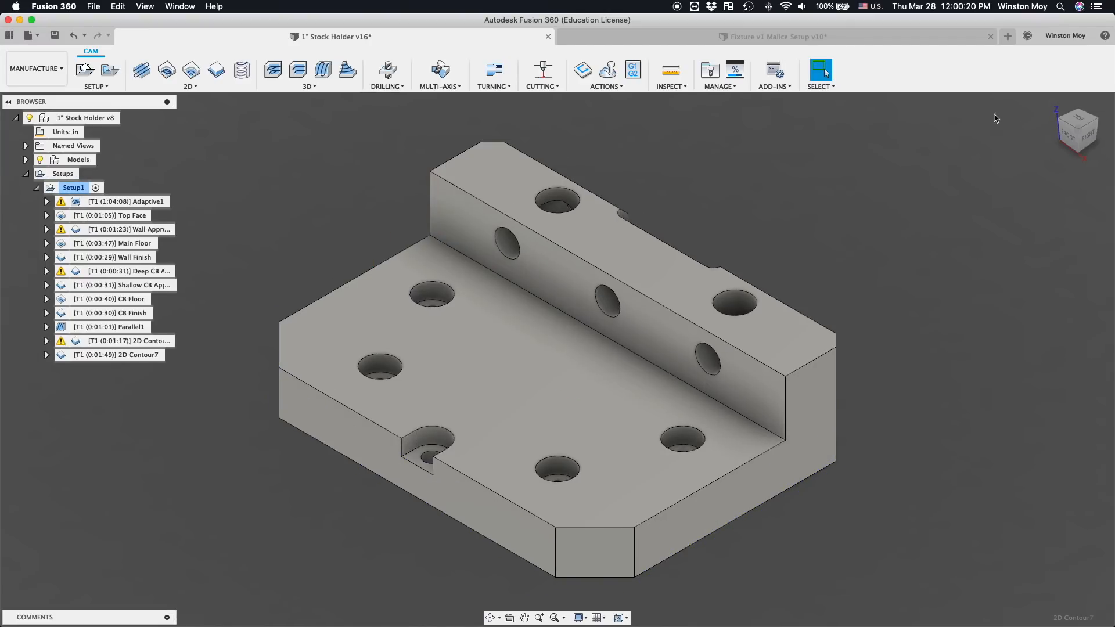
click(73, 187)
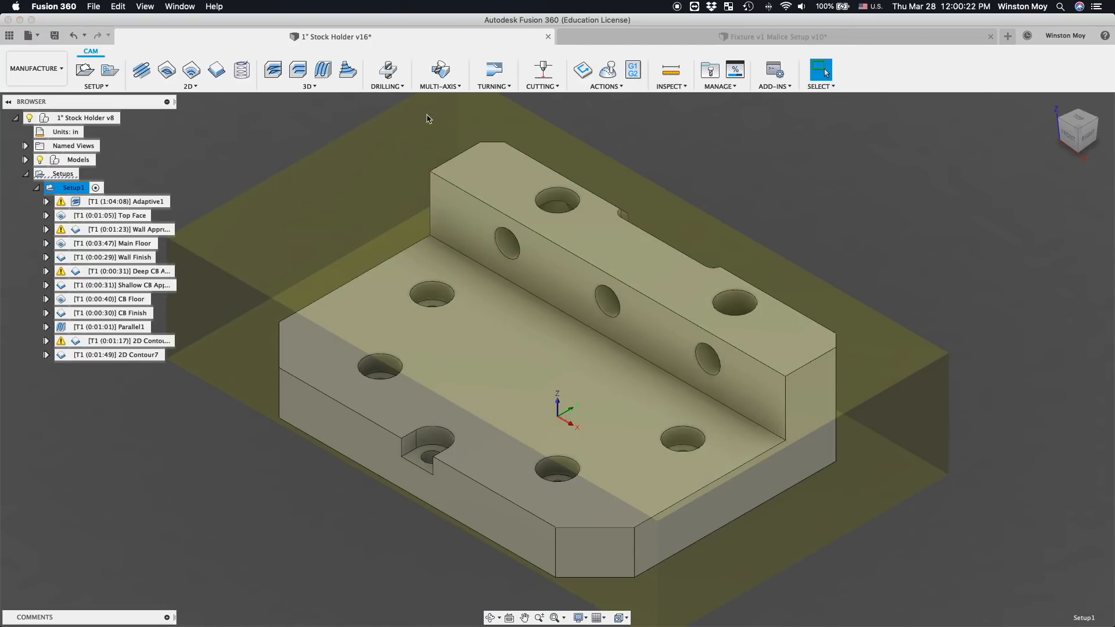
click(606, 71)
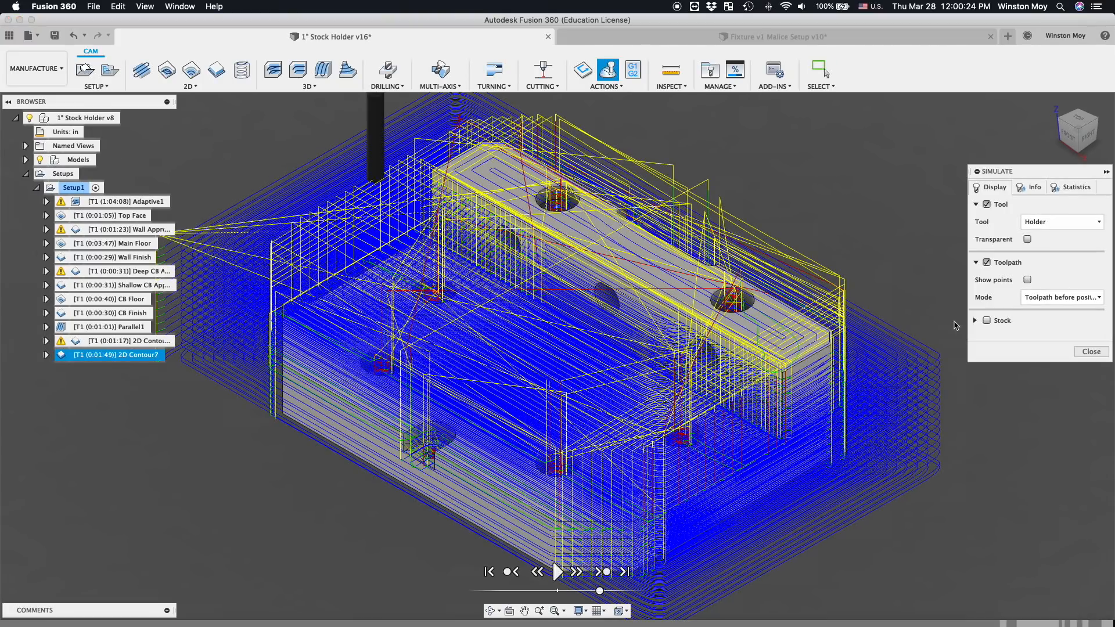